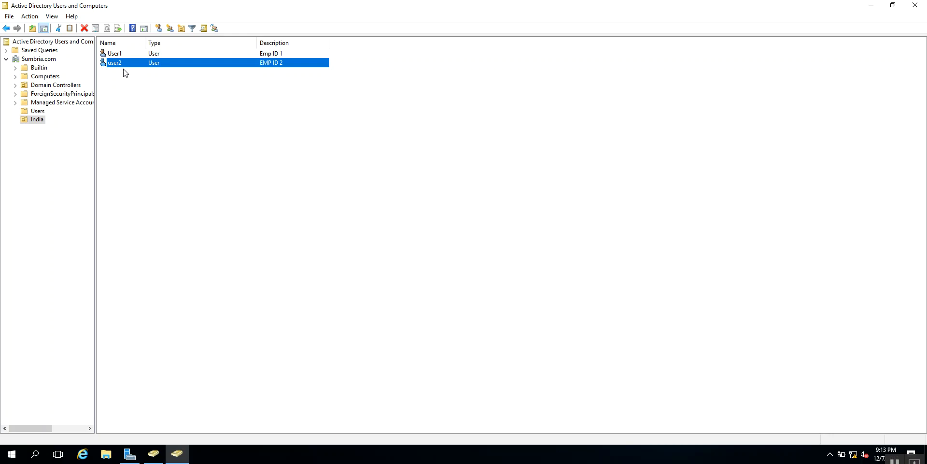
{"action": "mouse_move", "coordinate": [47, 76]}
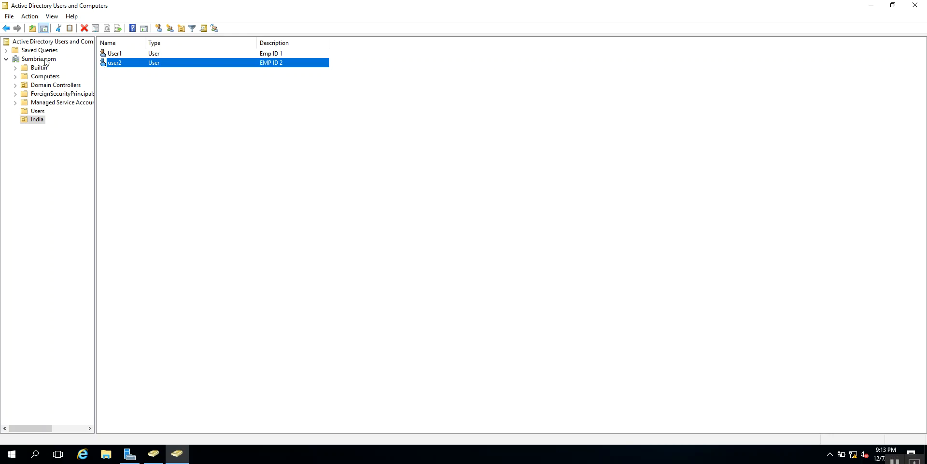
- Select the Sumbria.com domain in the console tree to list its containers
{"action": "left_click", "coordinate": [36, 59]}
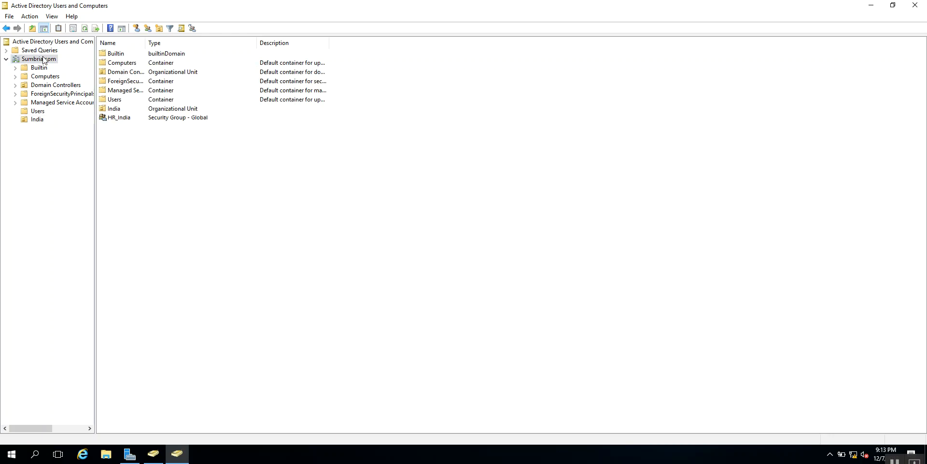
{"action": "mouse_move", "coordinate": [142, 39]}
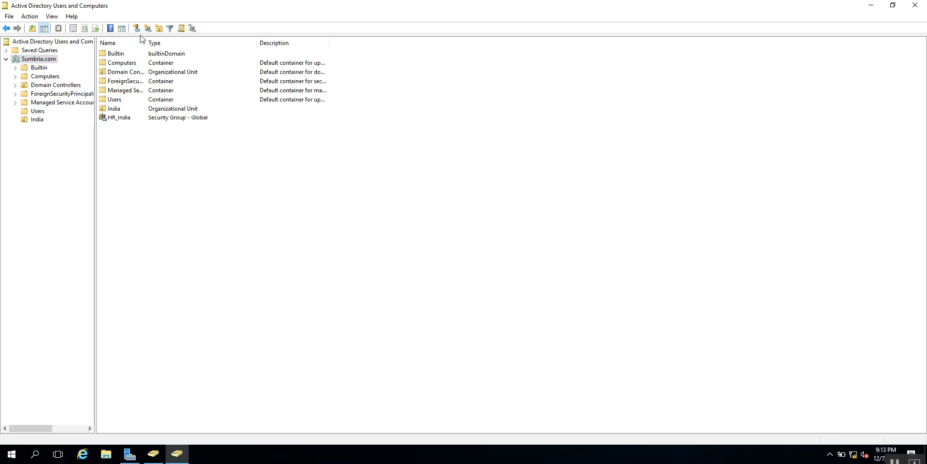
{"action": "right_click", "coordinate": [37, 62]}
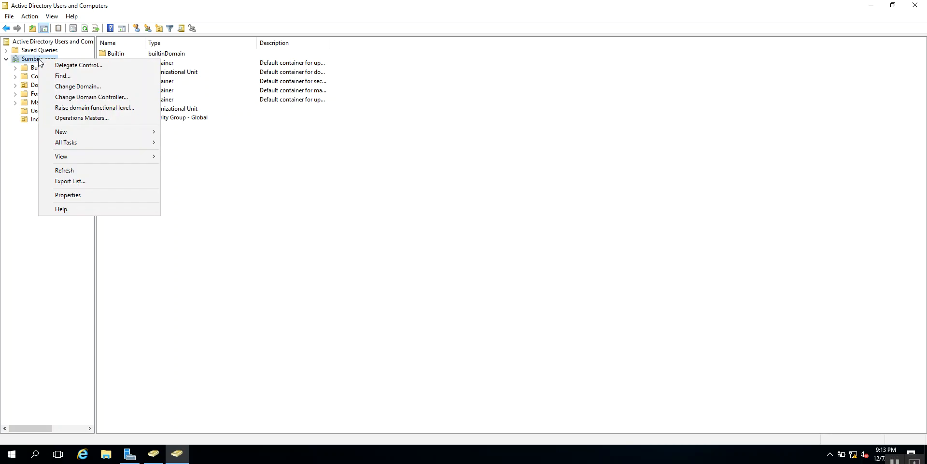
{"action": "left_click", "coordinate": [63, 75]}
{"action": "type", "text": "user1"}
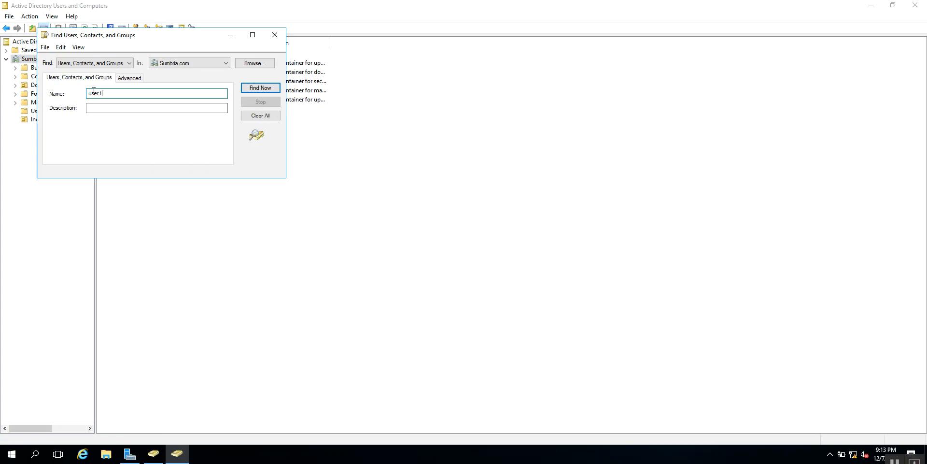
{"action": "left_click", "coordinate": [261, 87]}
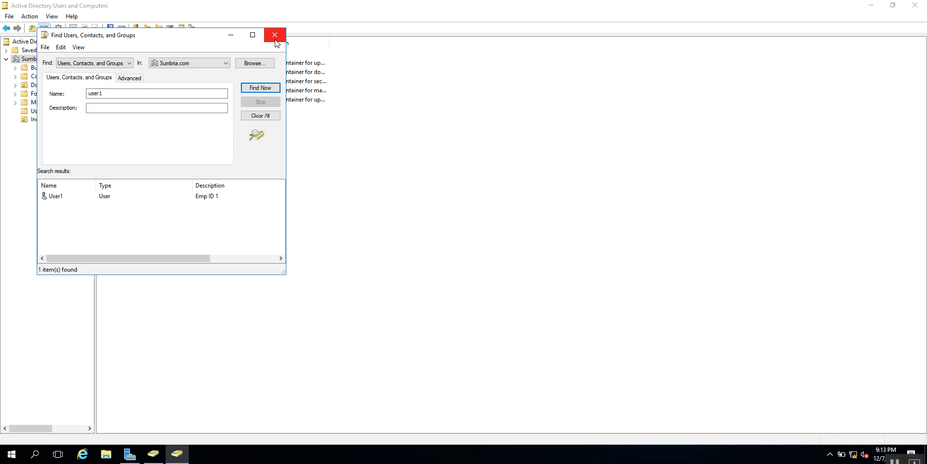
{"action": "left_click", "coordinate": [273, 34]}
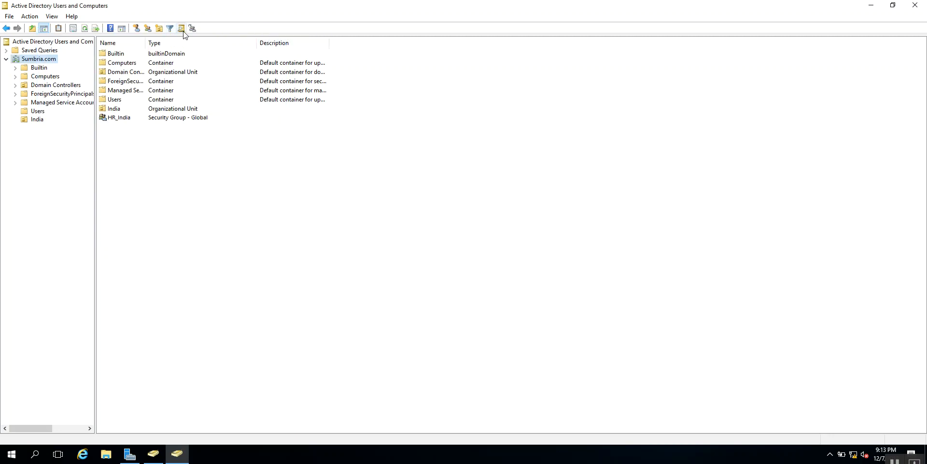
{"action": "mouse_move", "coordinate": [182, 28]}
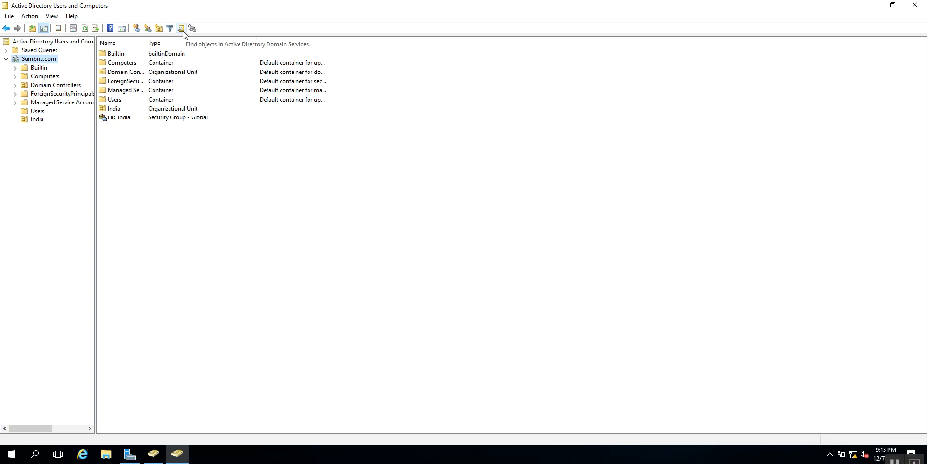
{"action": "left_click", "coordinate": [181, 27]}
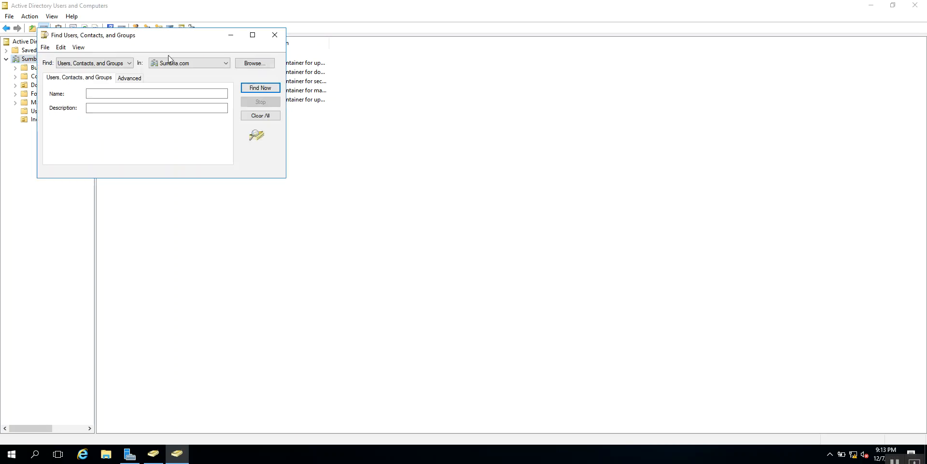
{"action": "type", "text": "user1"}
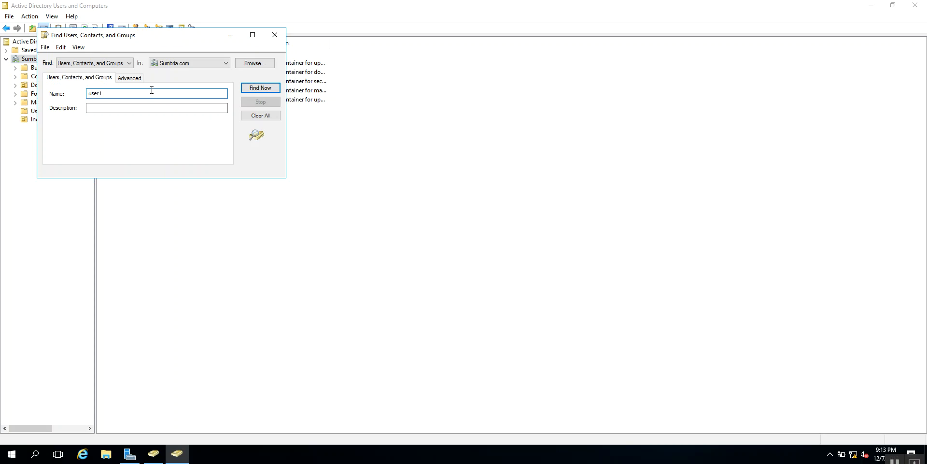
{"action": "left_click", "coordinate": [261, 87]}
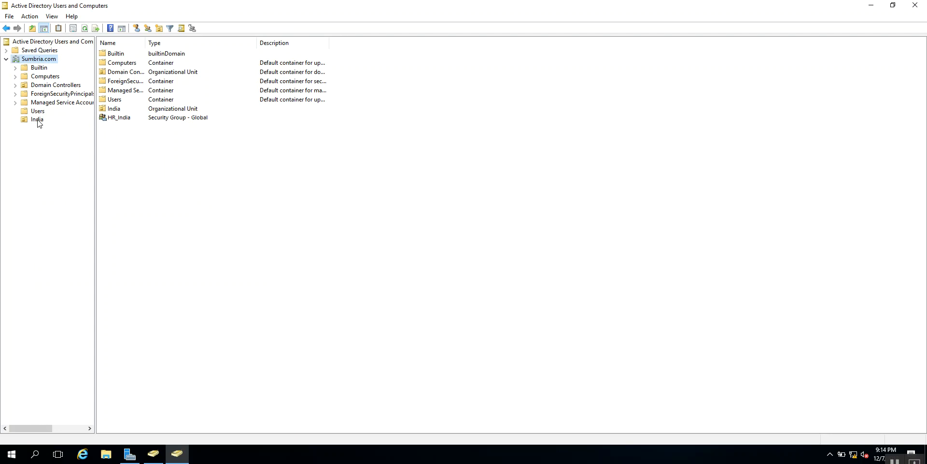
- Choose Reset Password for User1 in the India OU from its context menu
{"action": "left_click", "coordinate": [37, 120]}
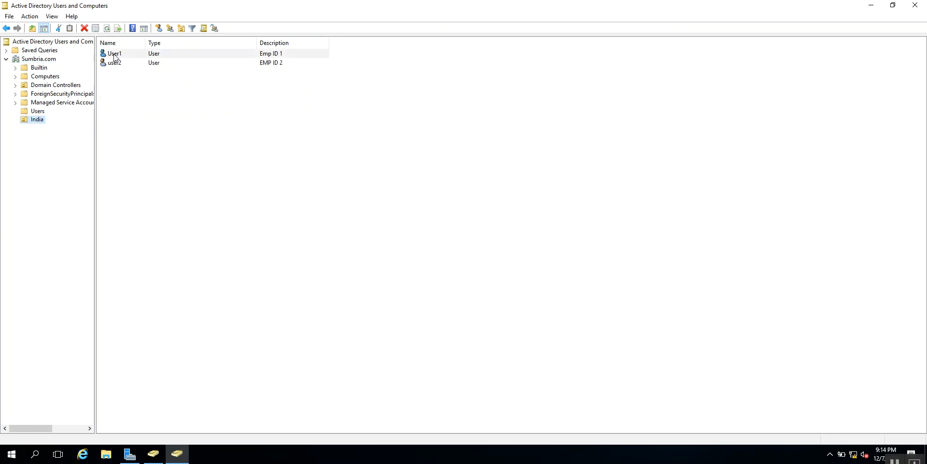
{"action": "left_click", "coordinate": [113, 53]}
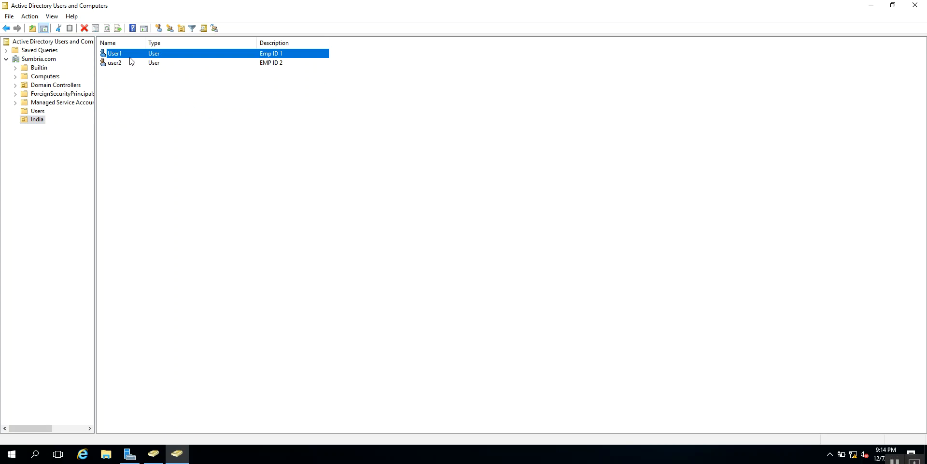
{"action": "right_click", "coordinate": [115, 53]}
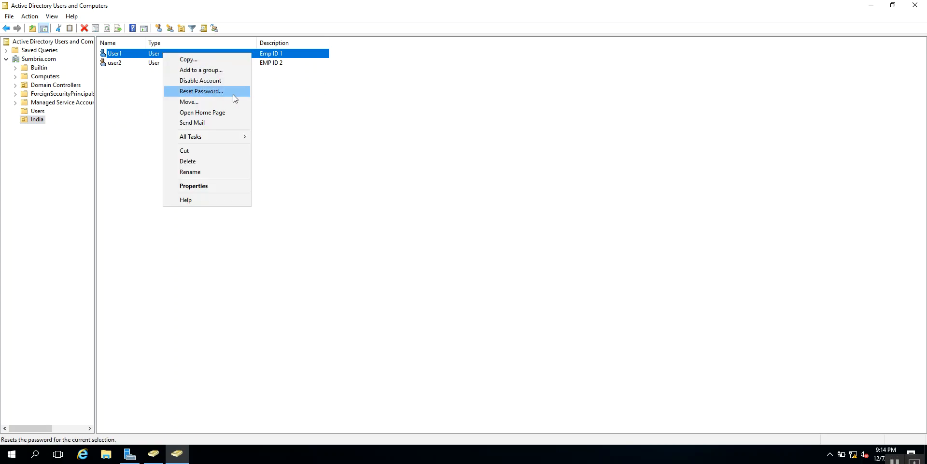
{"action": "mouse_move", "coordinate": [244, 97]}
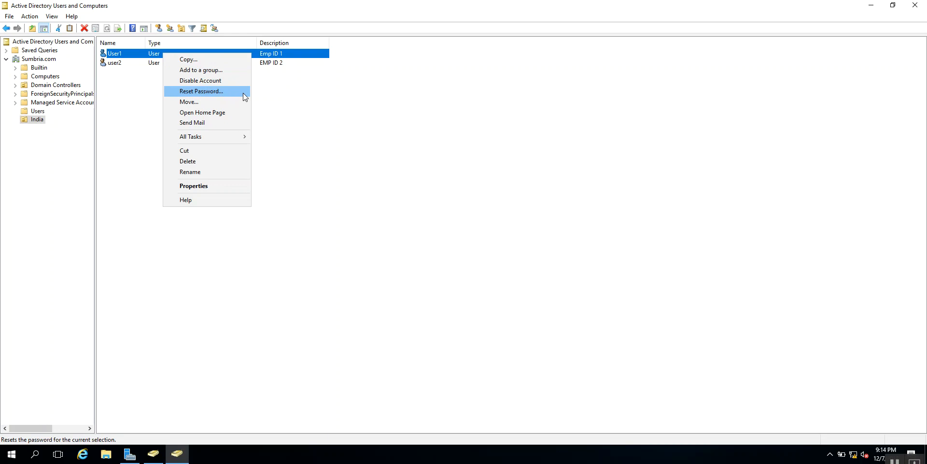
{"action": "left_click", "coordinate": [201, 91]}
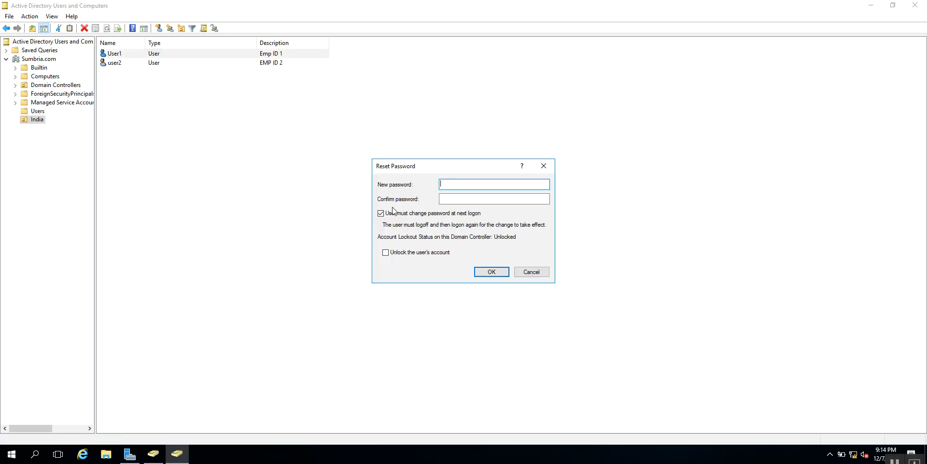
- Fill the New password and Confirm password fields for User1 in the Reset Password dialog
{"action": "type", "text": "***"}
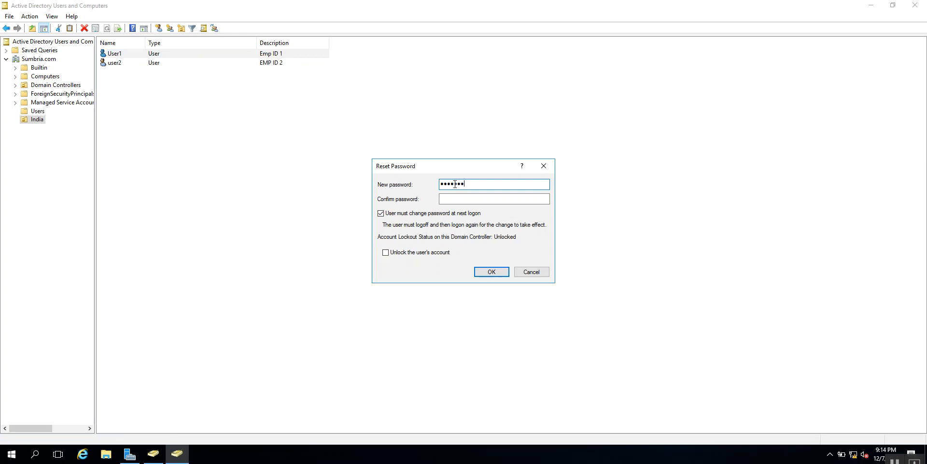
{"action": "type", "text": "***"}
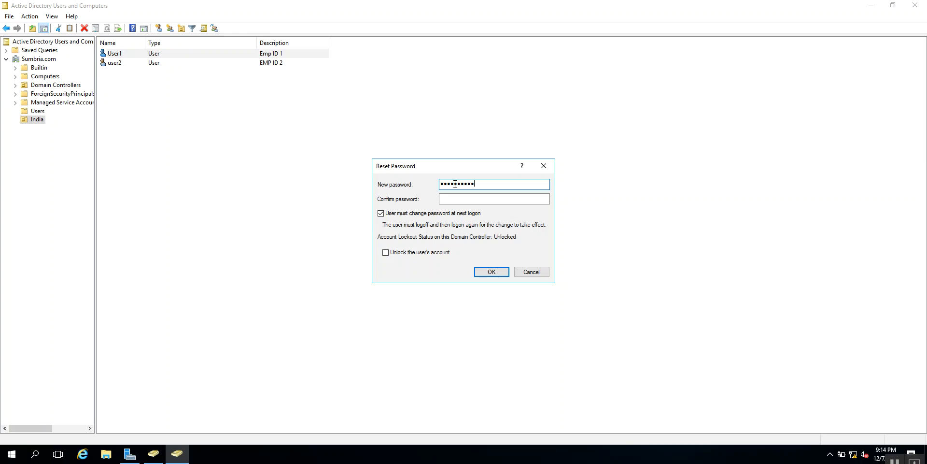
{"action": "type", "text": "••••••"}
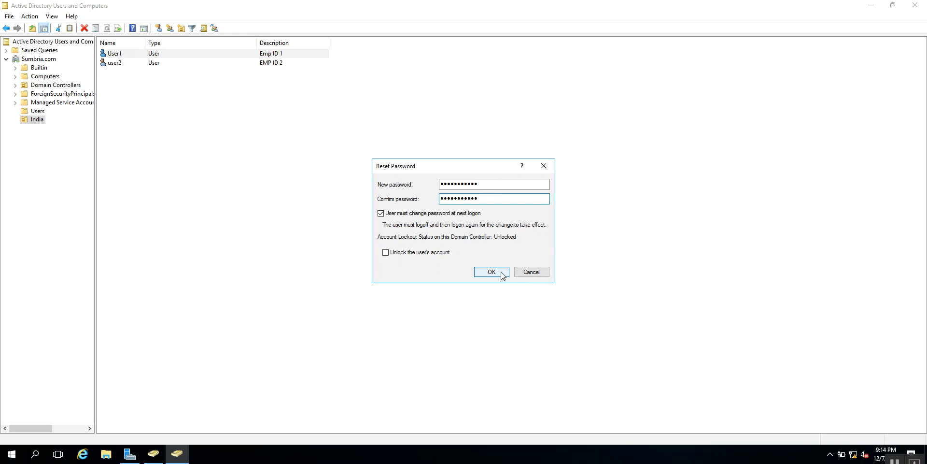
- Confirm User1's password reset and acknowledge the 'password has been changed' message
{"action": "left_click", "coordinate": [492, 272]}
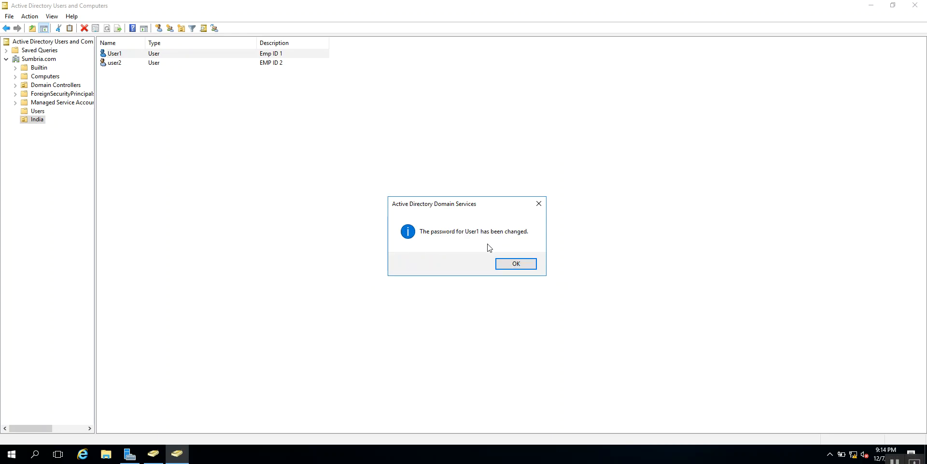
{"action": "mouse_move", "coordinate": [515, 241]}
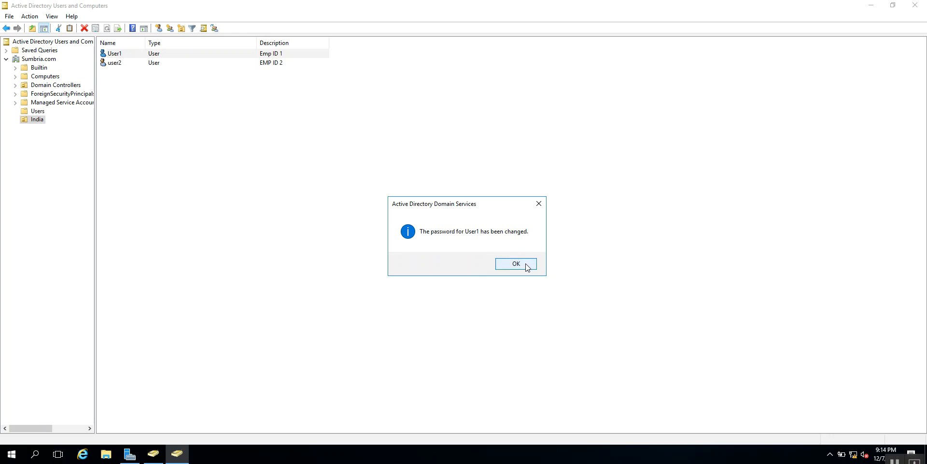
{"action": "left_click", "coordinate": [516, 263]}
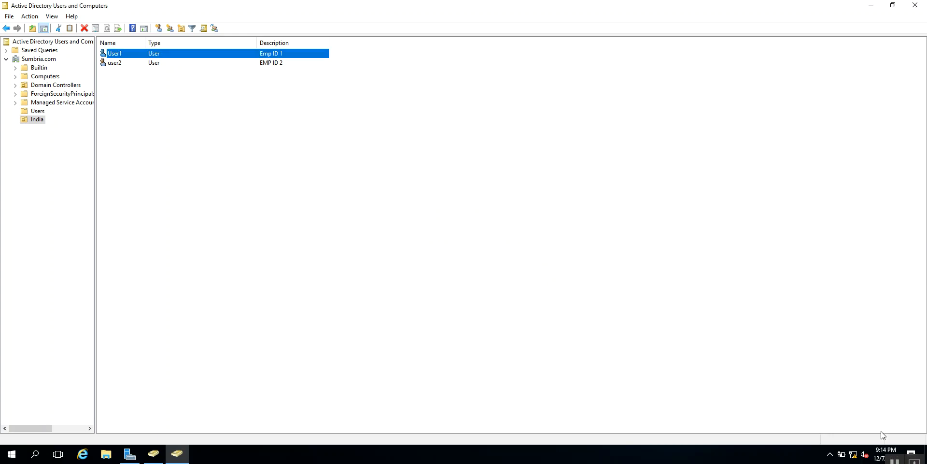